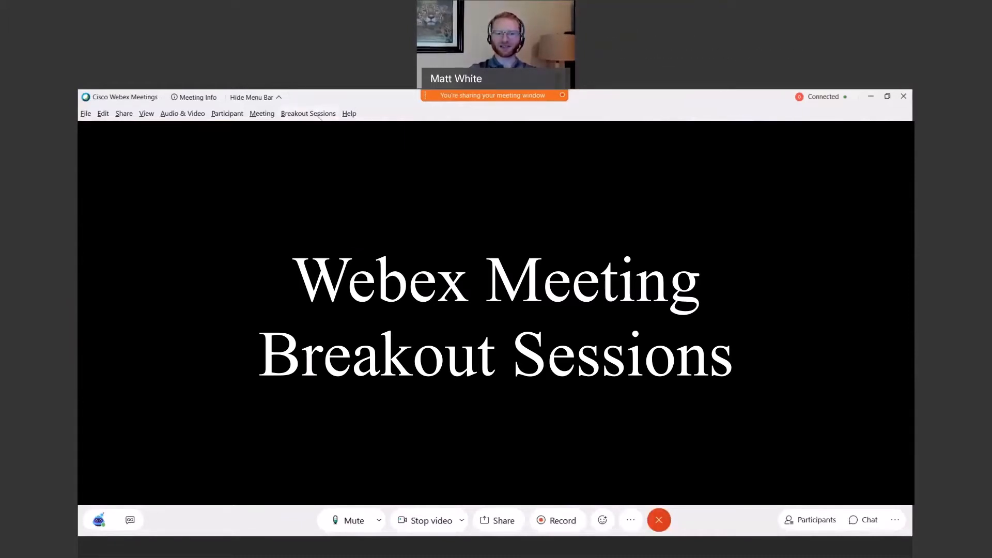
- Enable breakout sessions from the Breakout Sessions menu
left_click(308, 113)
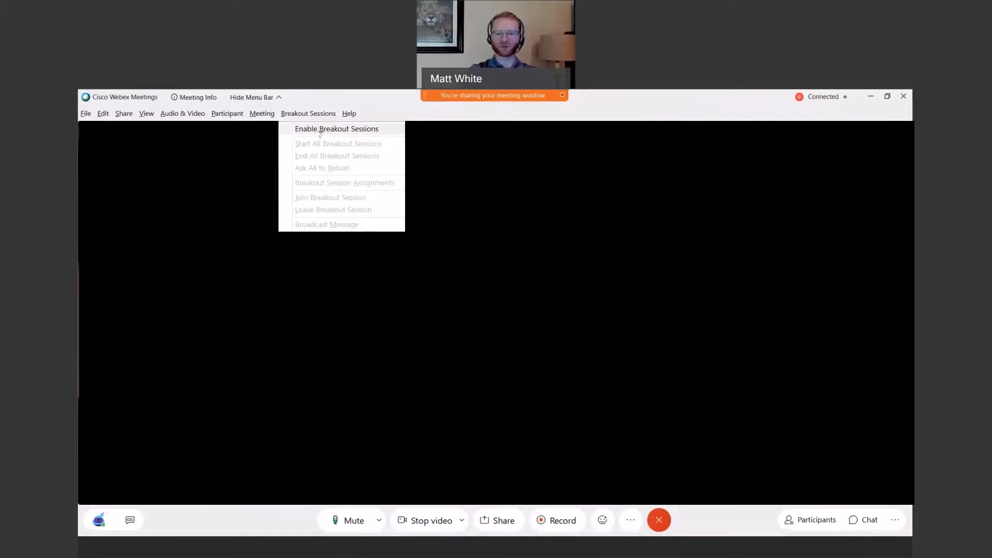
left_click(336, 128)
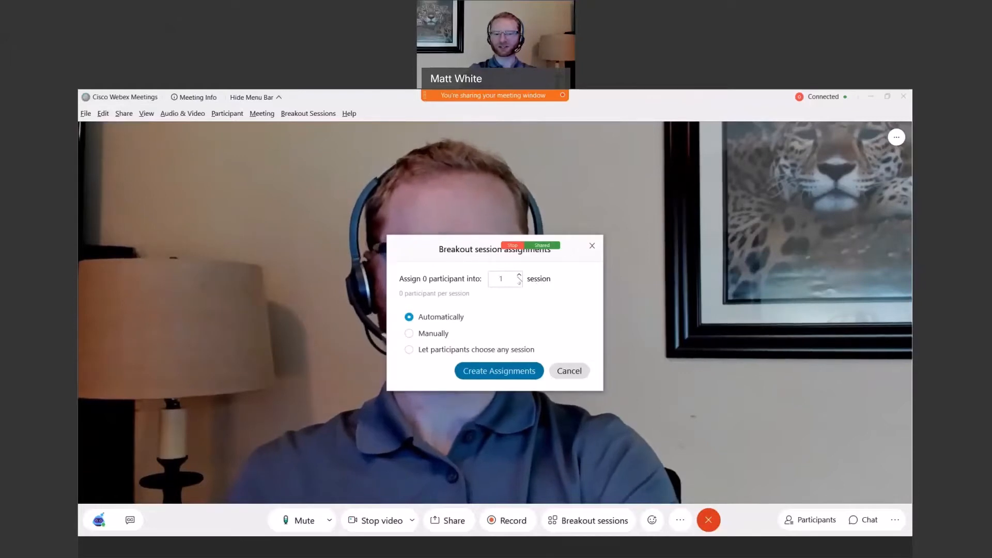
- Set the session count to 5 and let participants choose any session
left_click(516, 274)
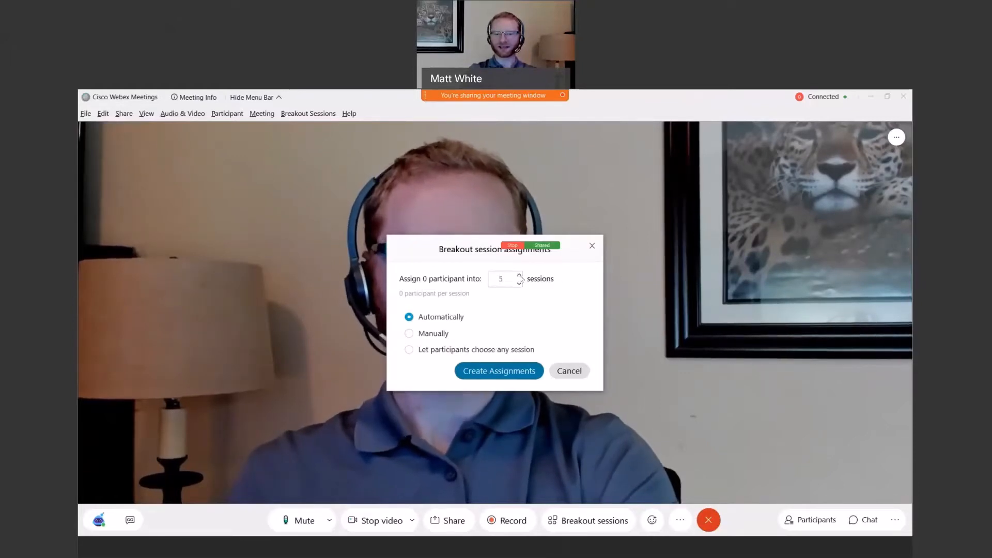
left_click(518, 275)
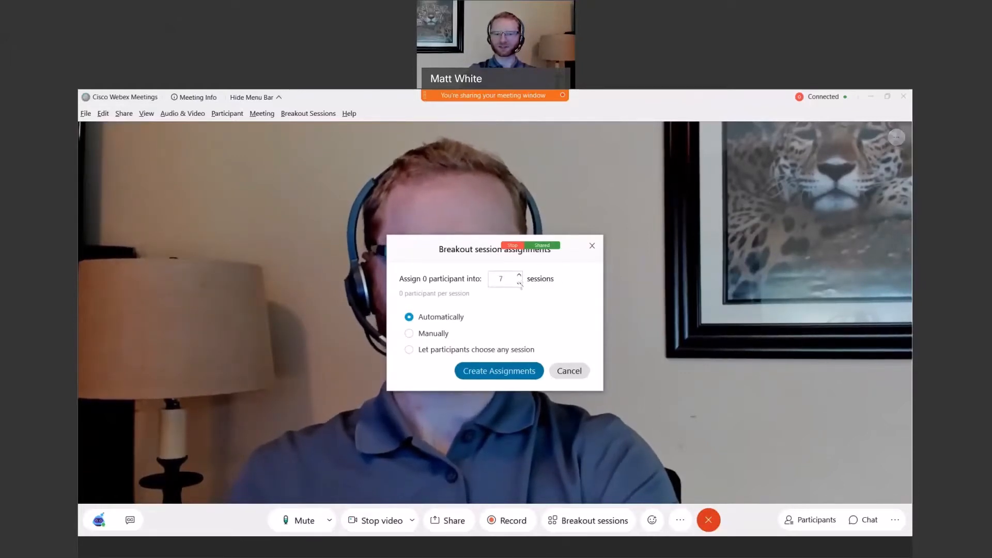
left_click(518, 282)
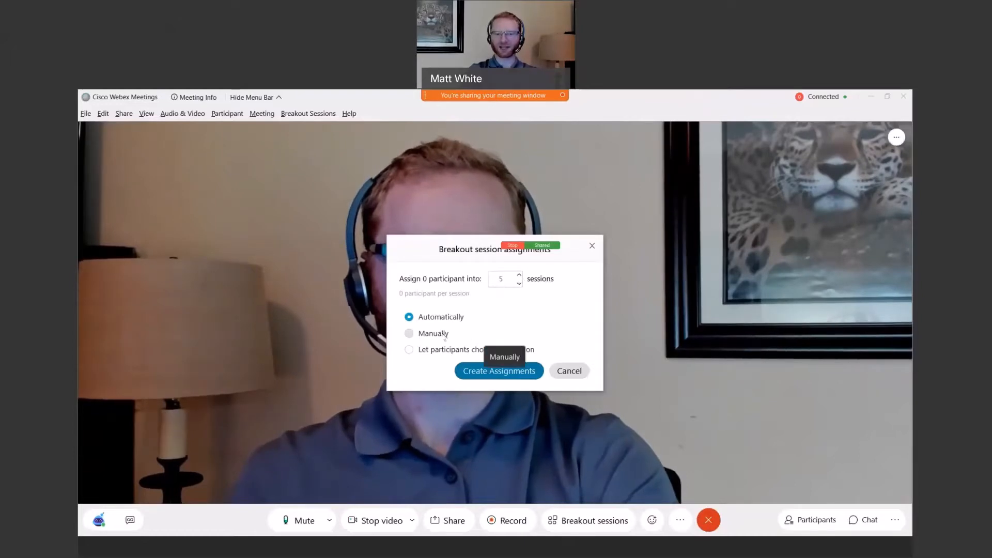
mouse_move(428, 307)
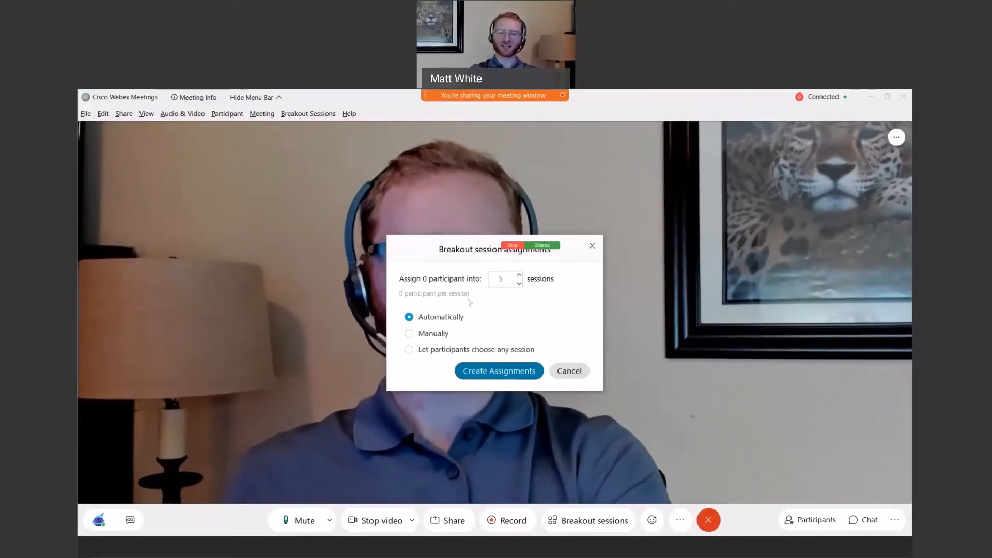
mouse_move(434, 316)
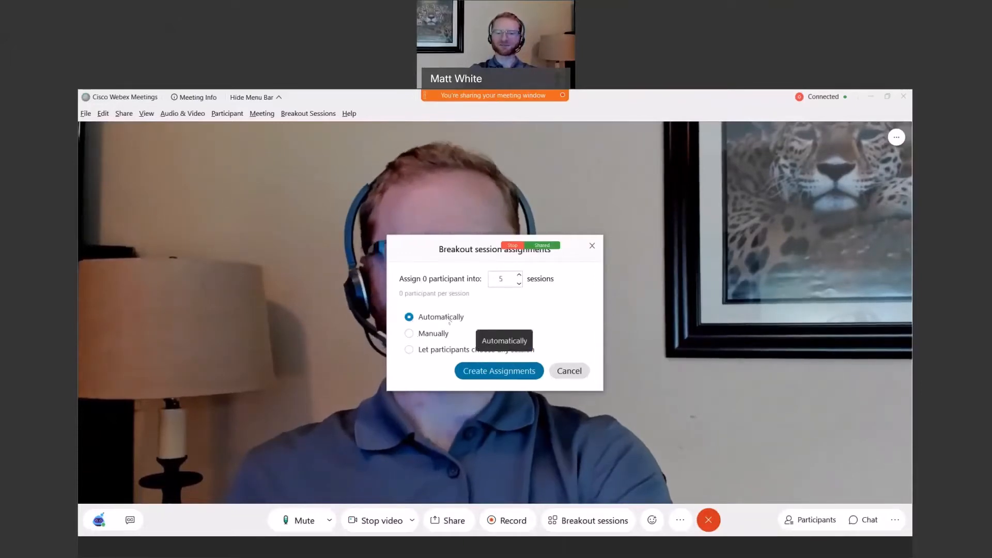
mouse_move(498, 370)
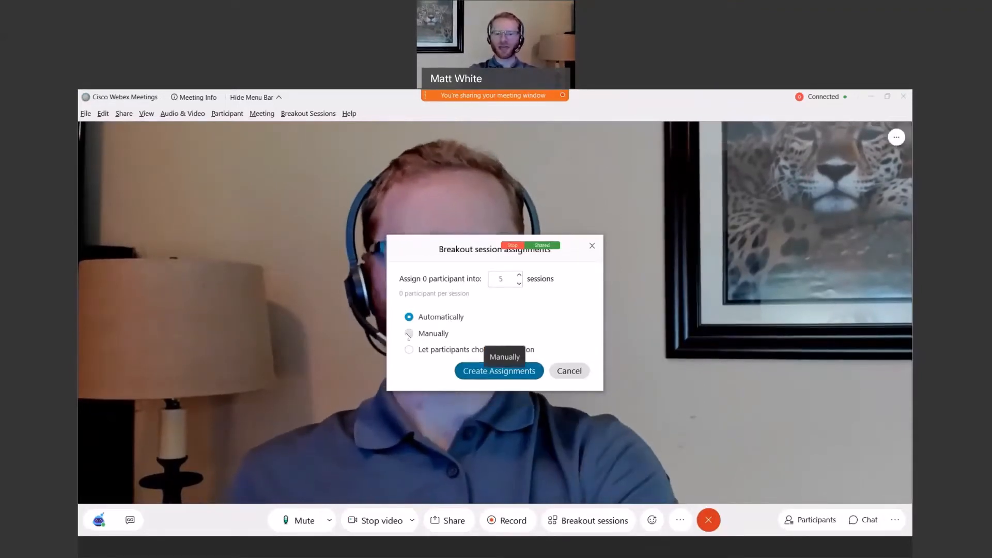
left_click(409, 333)
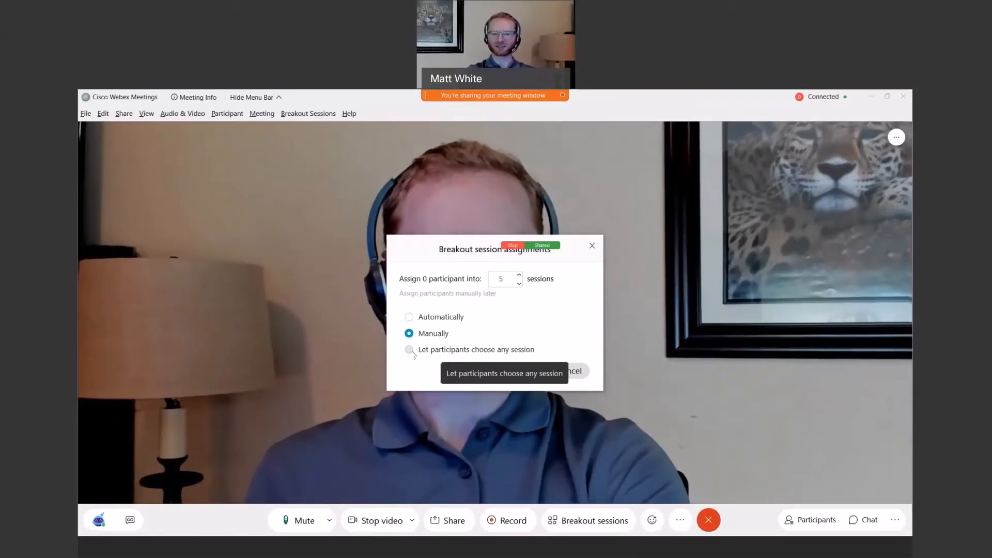
left_click(409, 349)
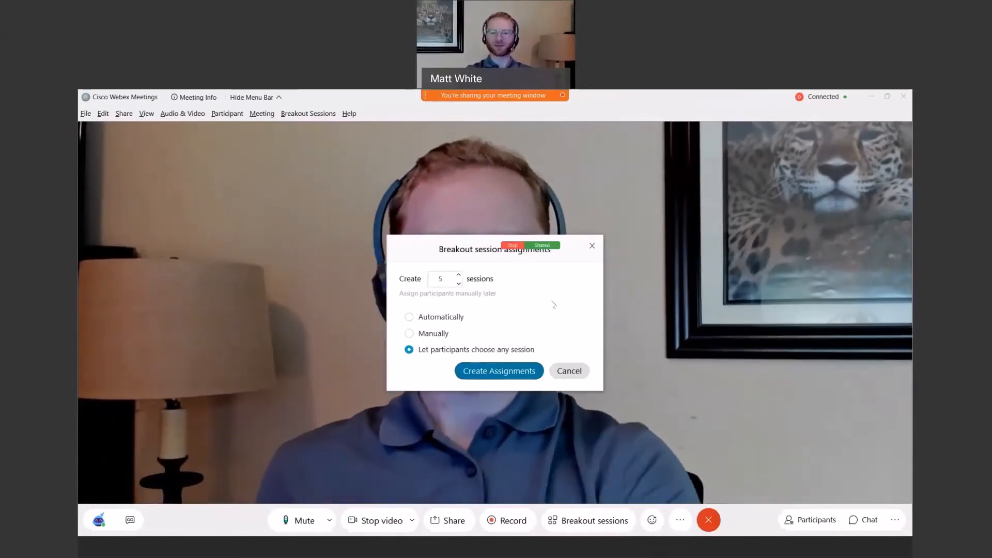
mouse_move(498, 371)
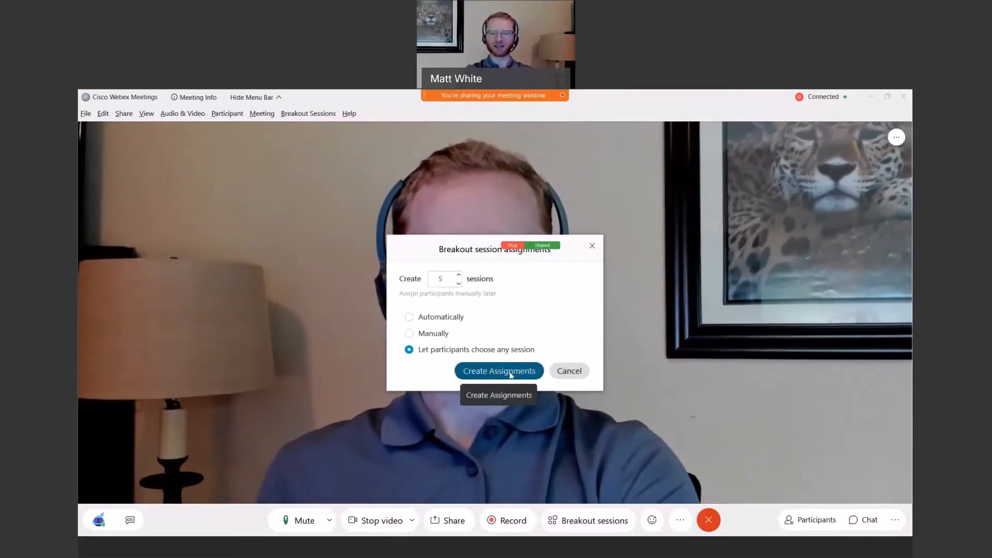
- Create the five breakout sessions and move the host into Breakout Session 3
left_click(498, 371)
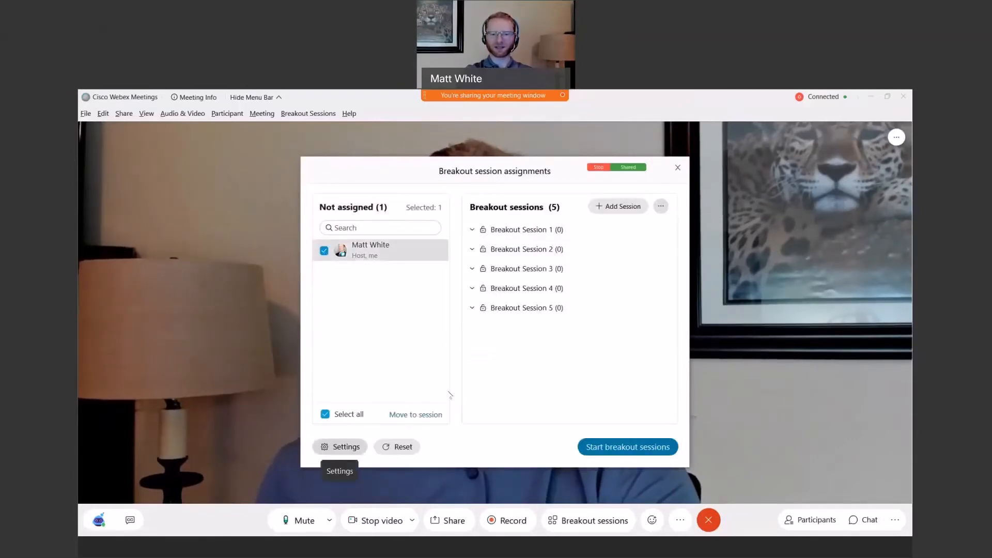
mouse_move(415, 414)
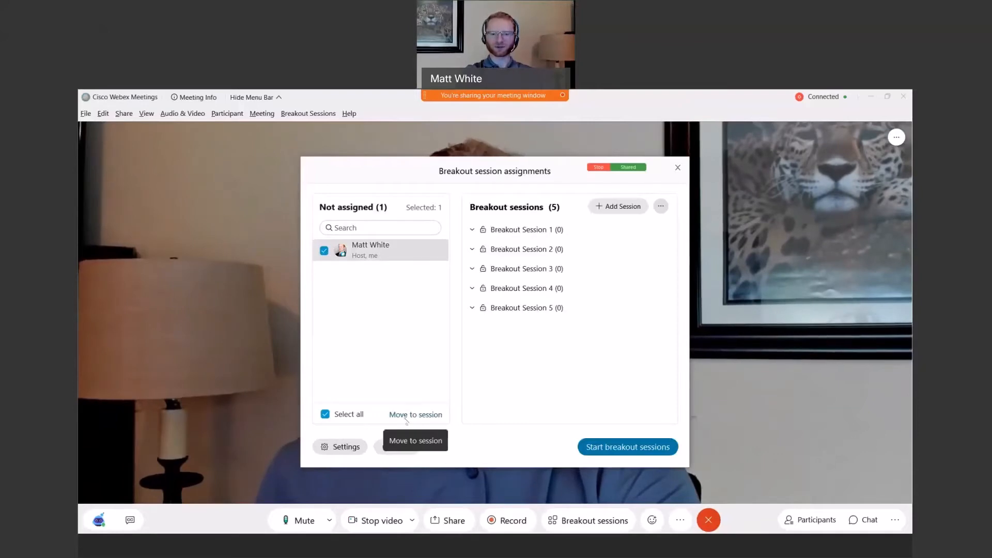
left_click(415, 414)
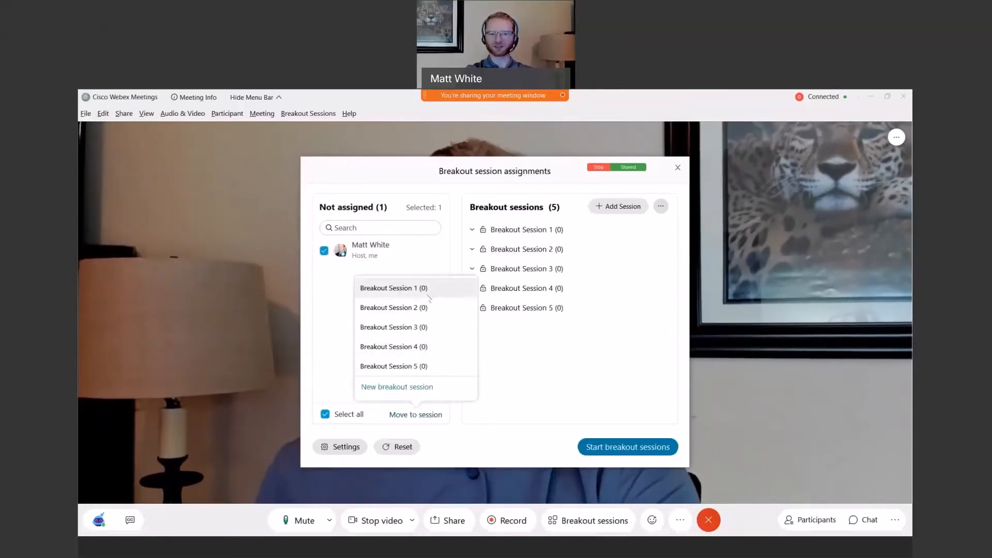
left_click(392, 288)
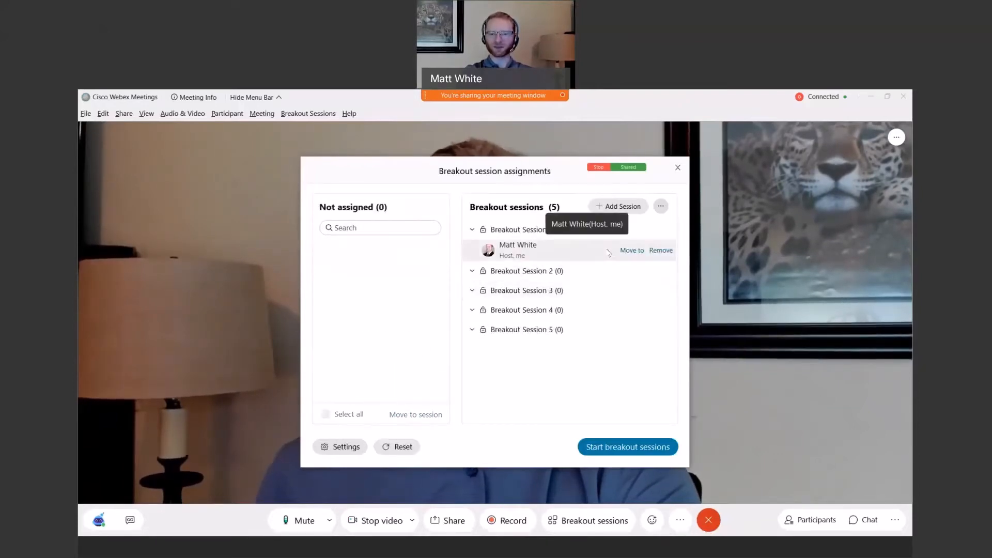
left_click(660, 250)
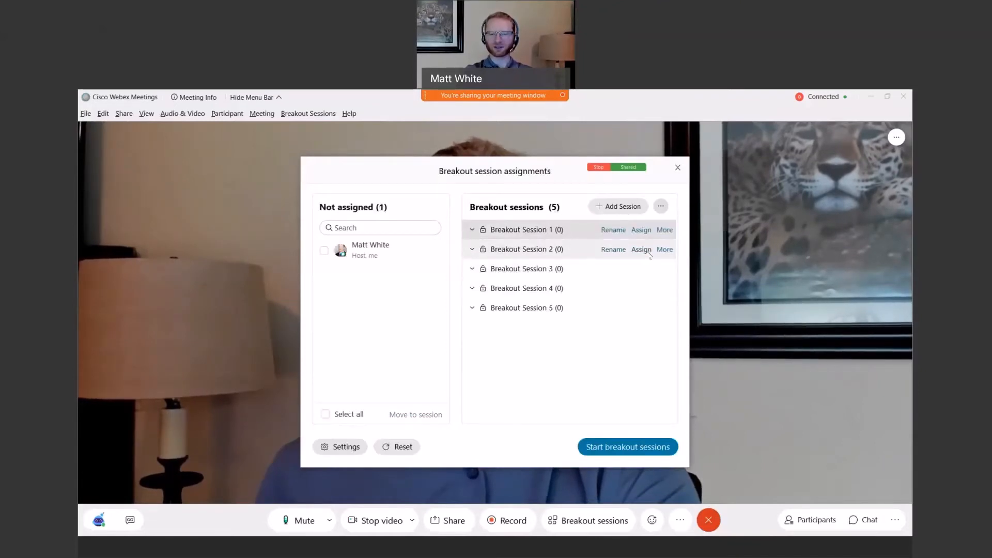
left_click(641, 248)
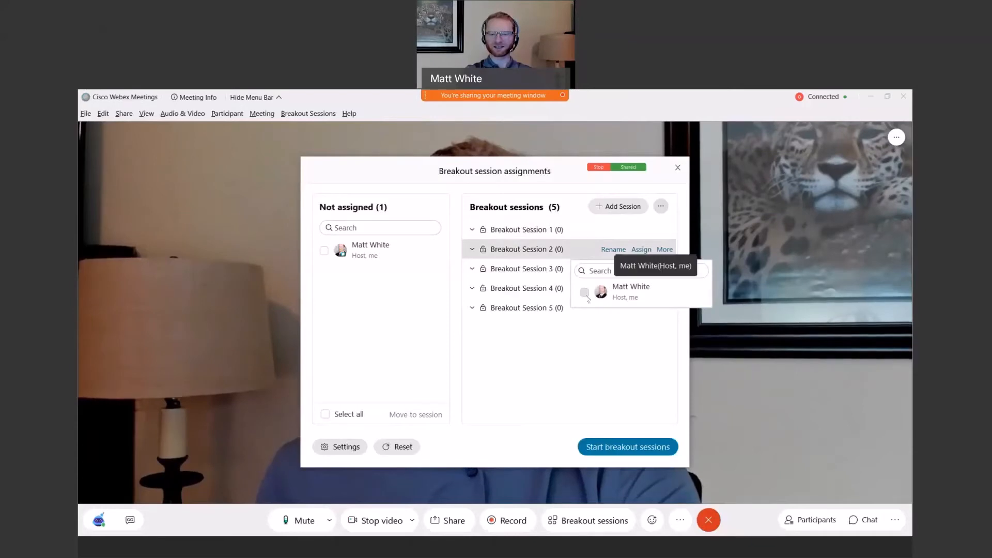
left_click(583, 291)
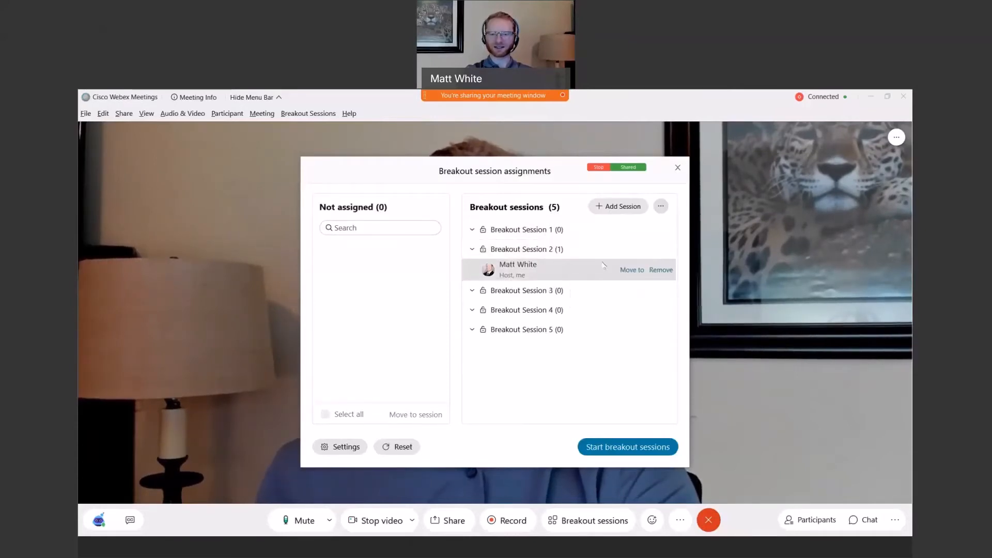
left_click(631, 269)
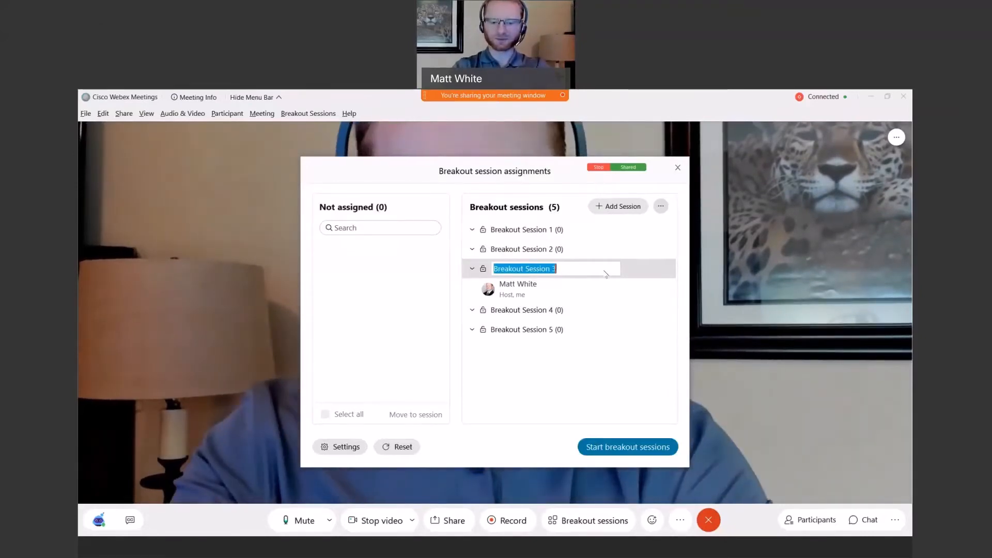
- Rename the host's Breakout Session 3 to 'group1'
type("group1 (1")
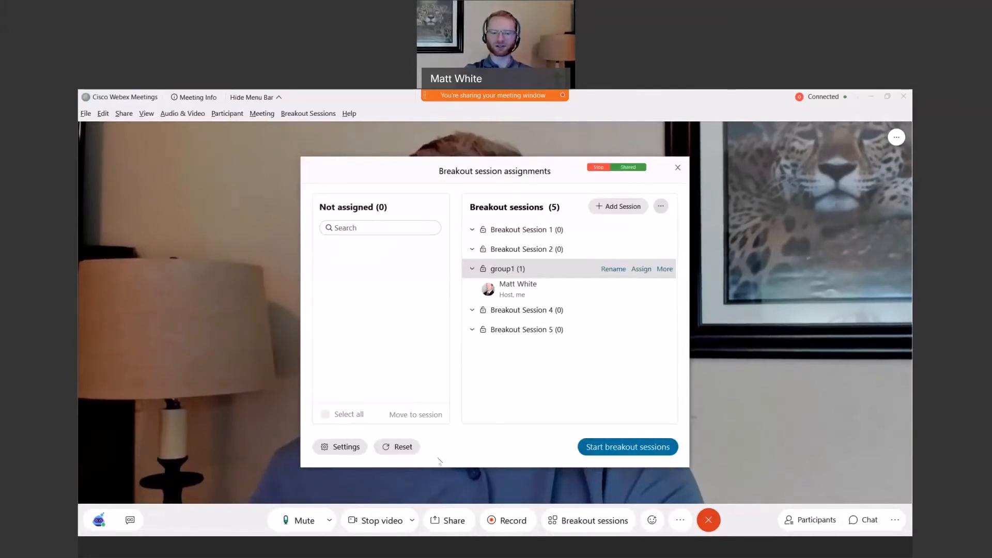
left_click(345, 447)
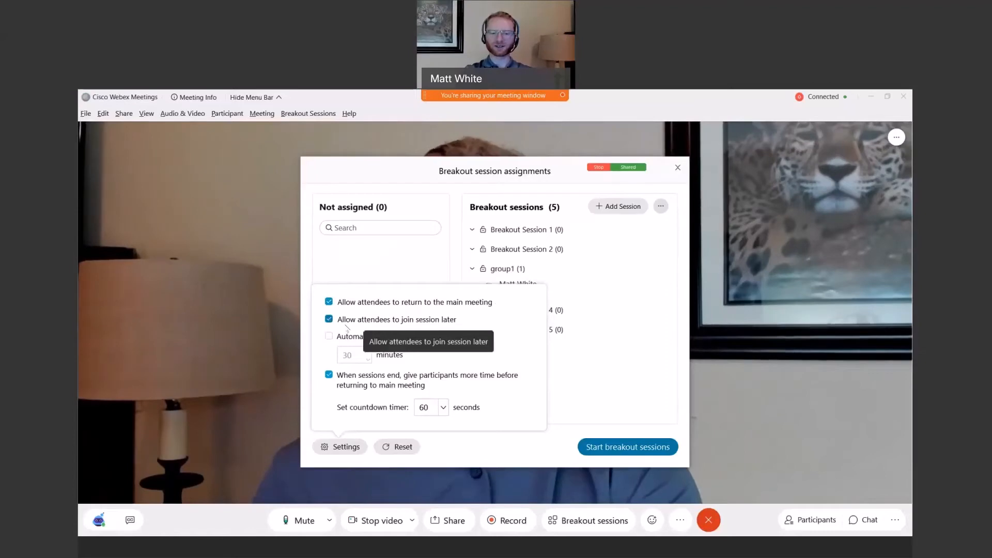
mouse_move(443, 326)
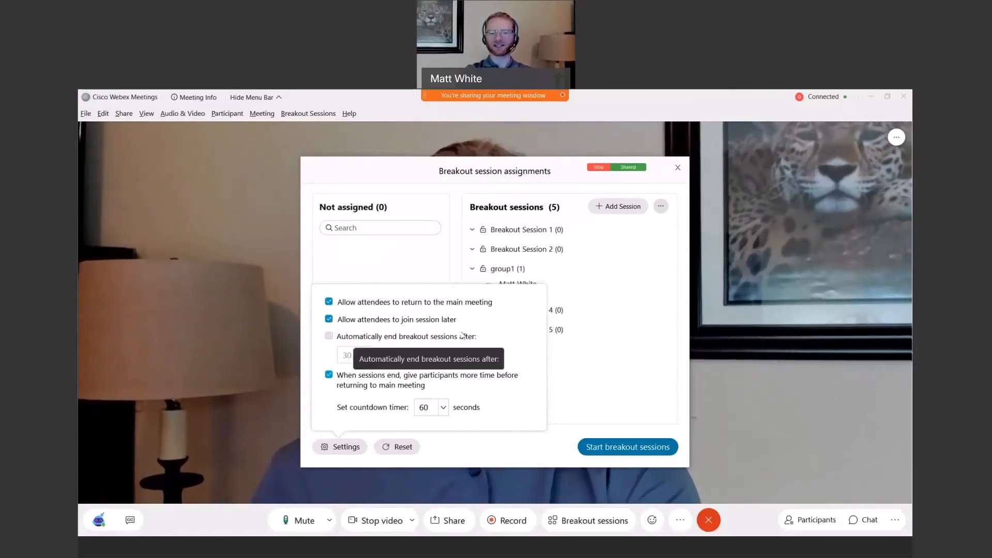
mouse_move(462, 319)
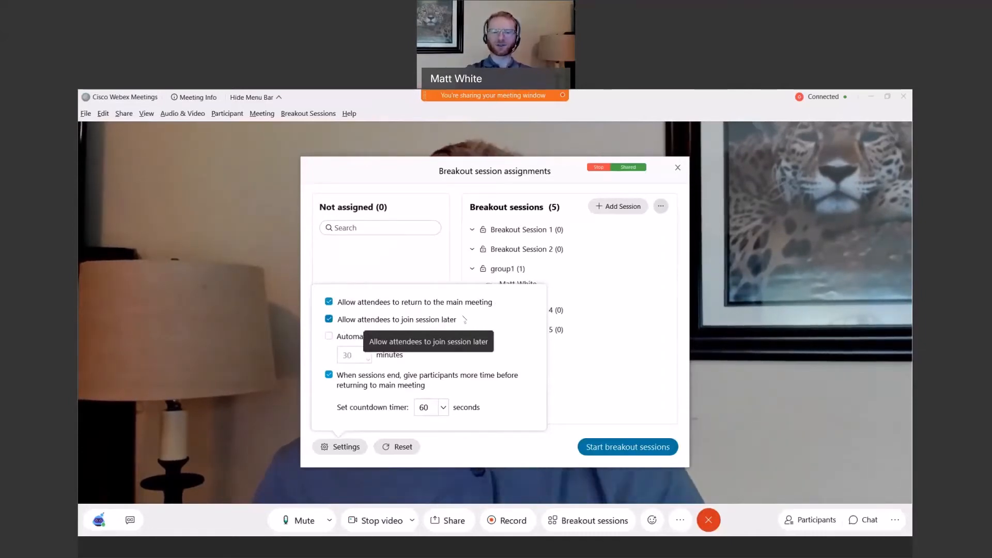
mouse_move(430, 301)
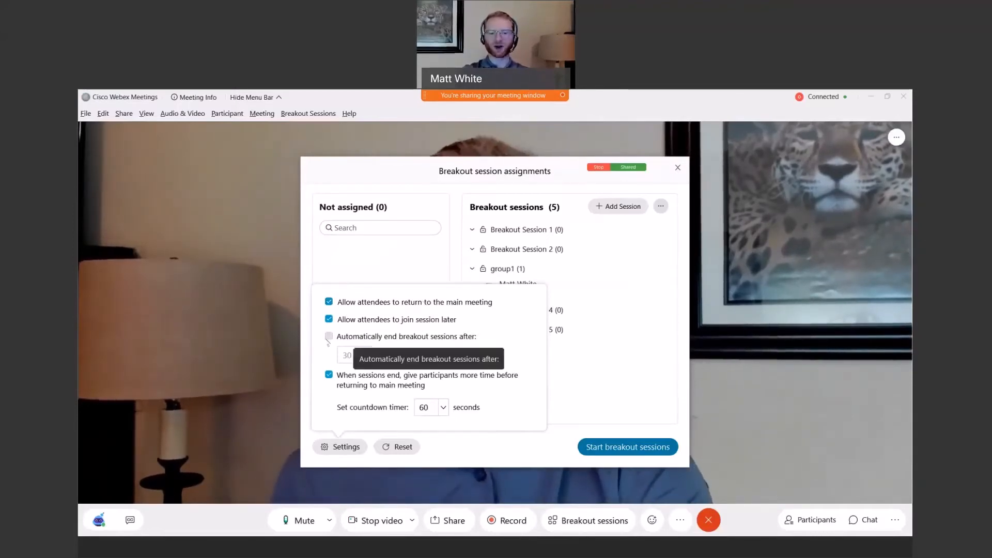
- Turn on automatically ending breakout sessions after 30 minutes
left_click(329, 336)
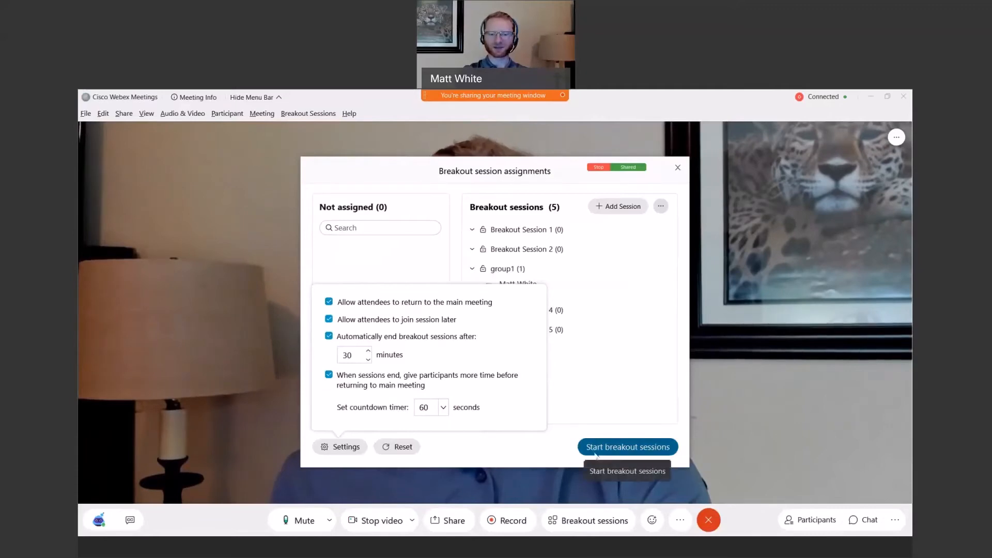
- Start all five breakout sessions with a 30-minute countdown
left_click(626, 446)
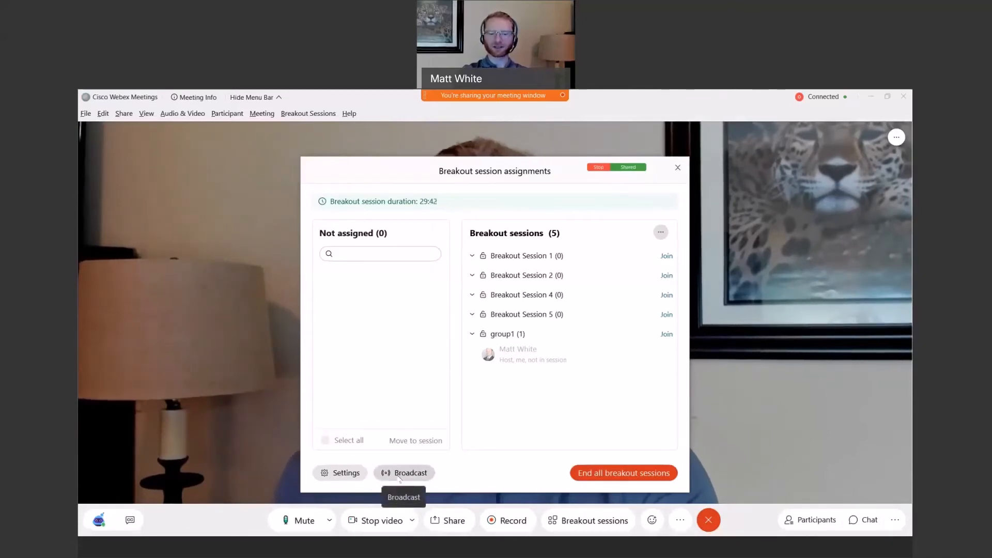
- Broadcast to group1 that an additional breakout session is being set up
left_click(403, 472)
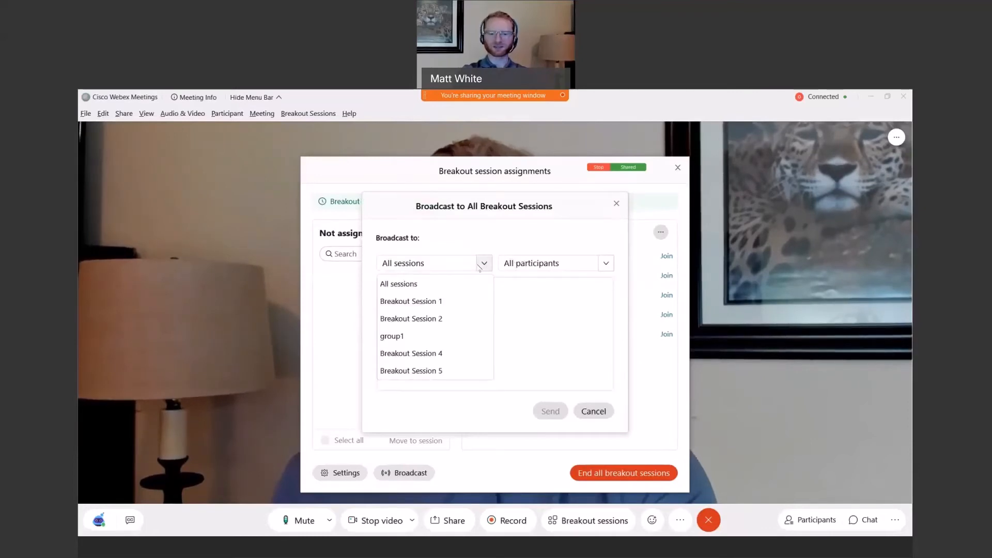
left_click(392, 336)
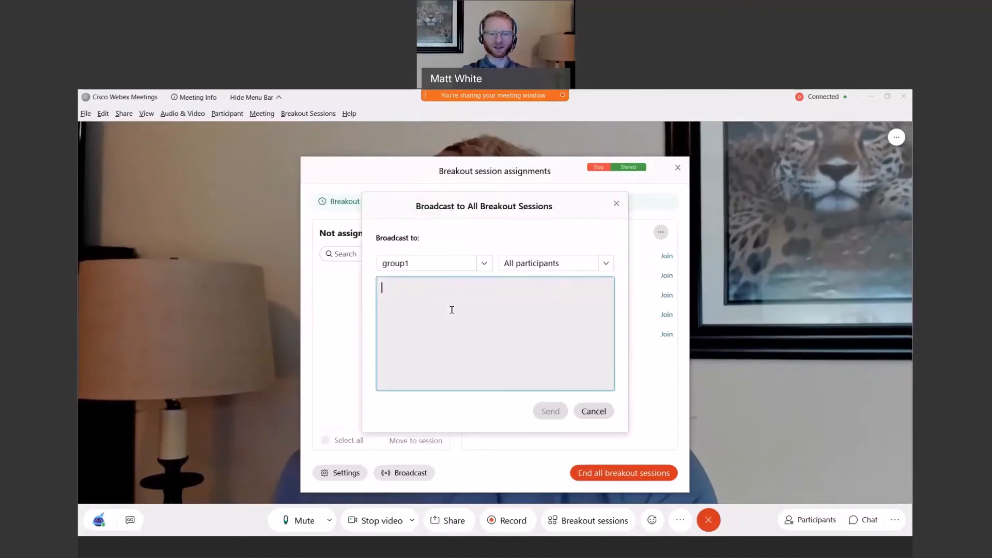
type("we will be")
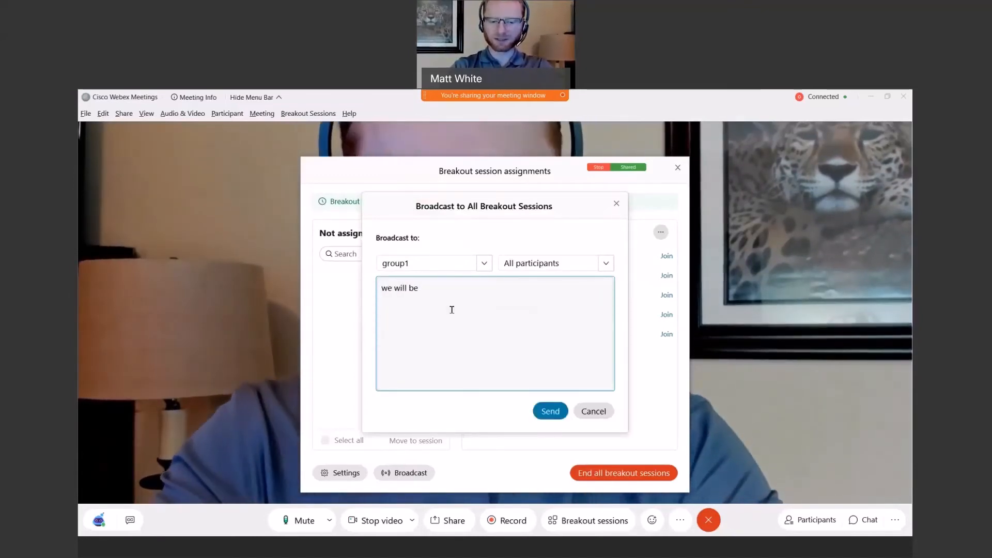
type("setting up")
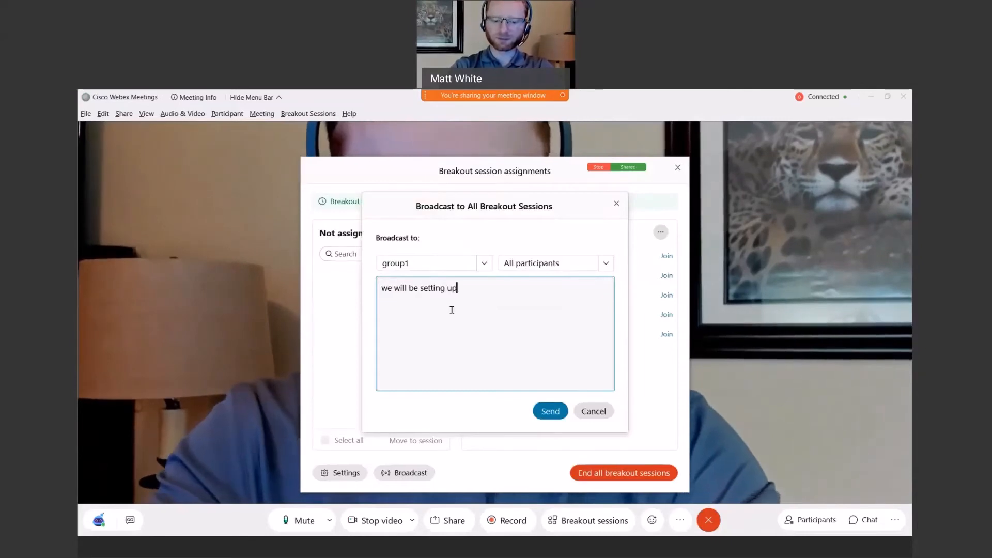
type("an addition")
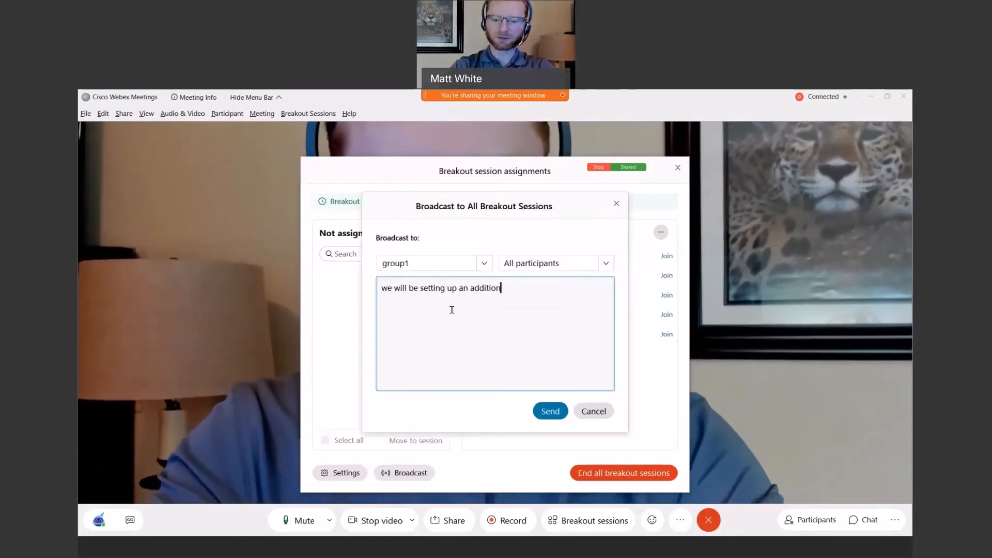
type("al break")
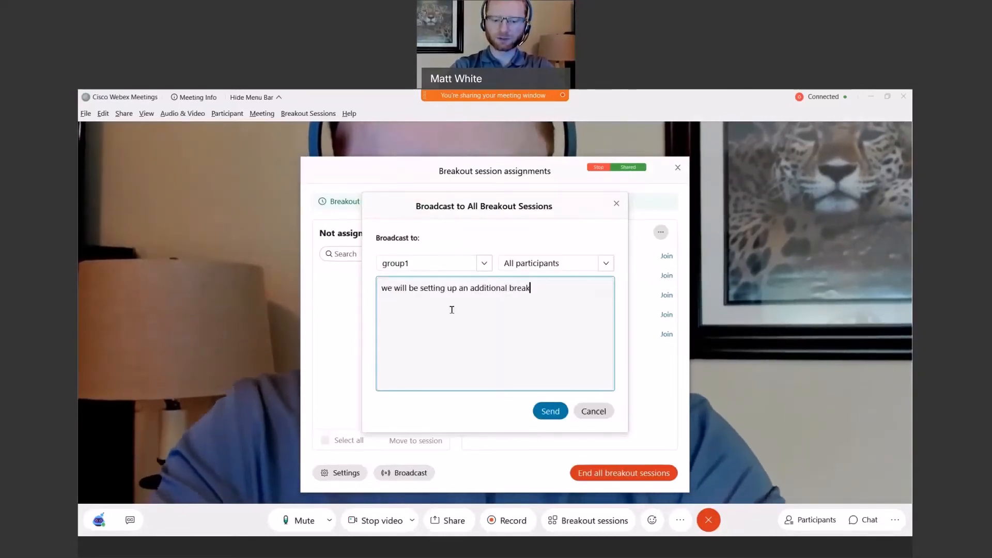
type("out session for group 3")
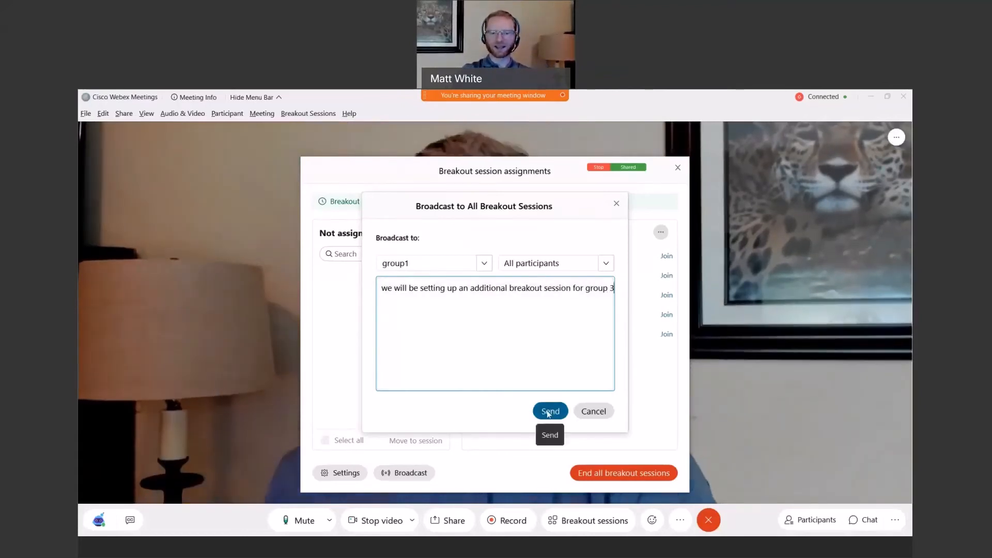
left_click(549, 410)
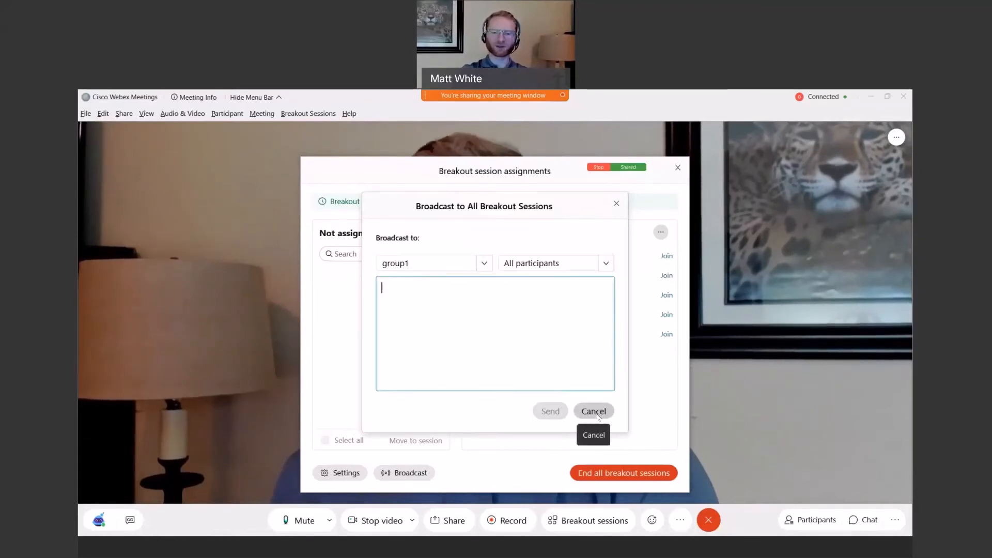
left_click(592, 410)
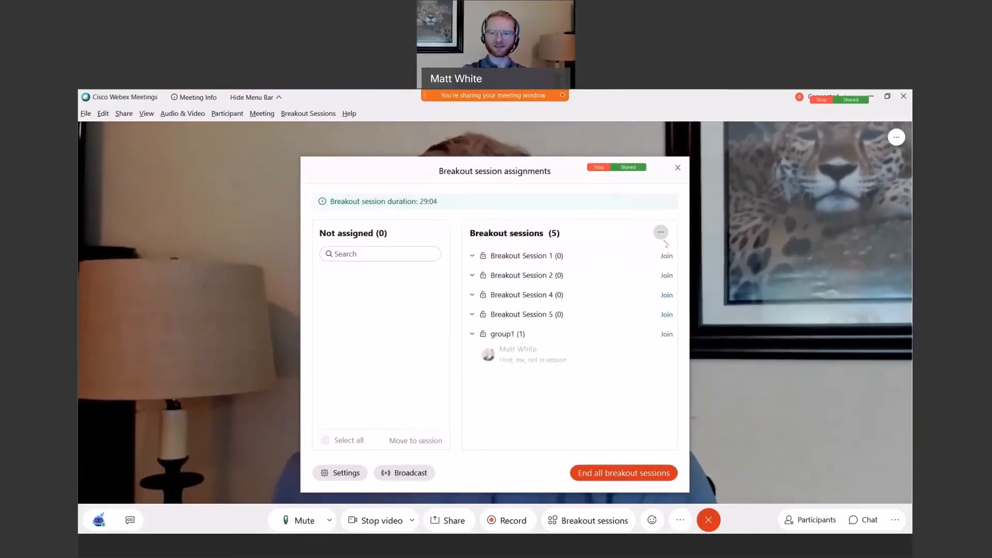
left_click(660, 232)
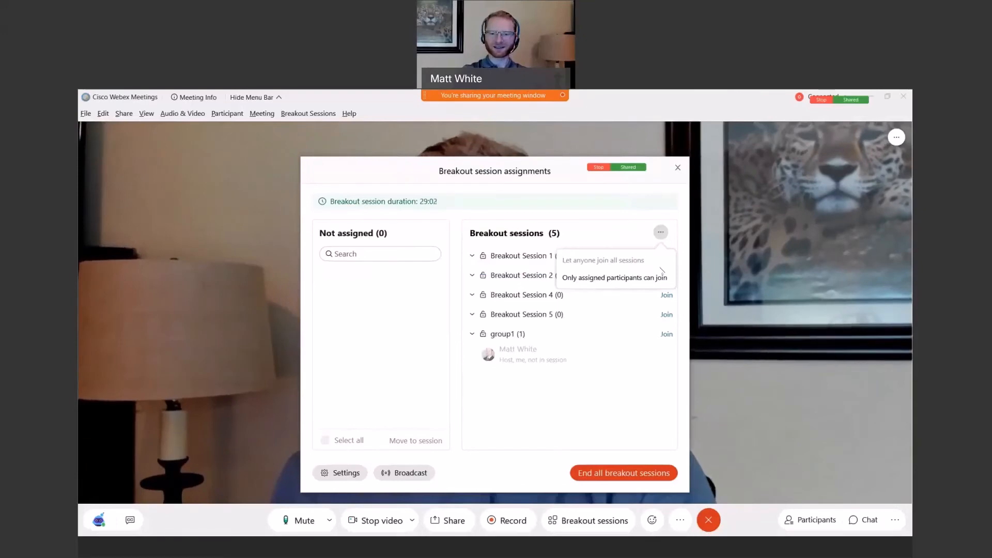
mouse_move(659, 270)
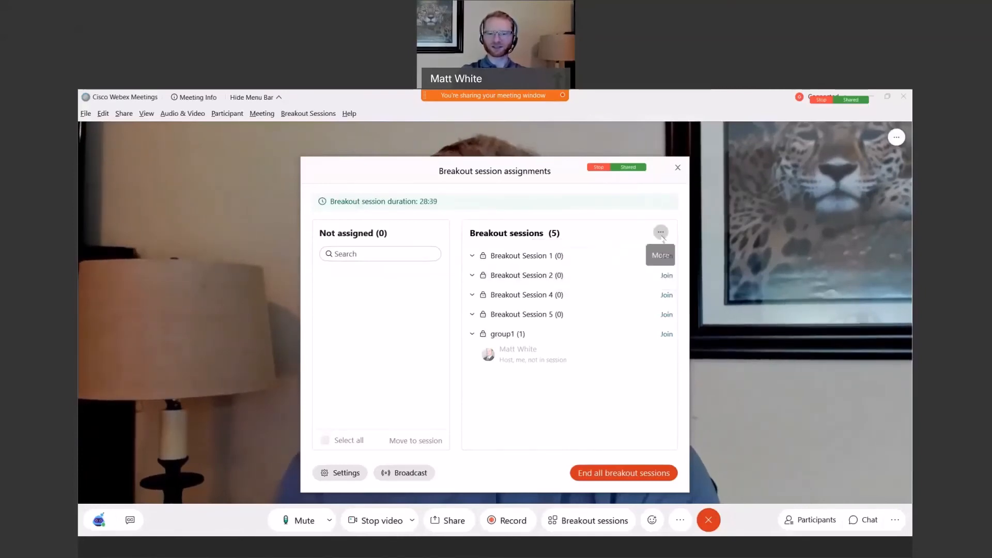
left_click(660, 231)
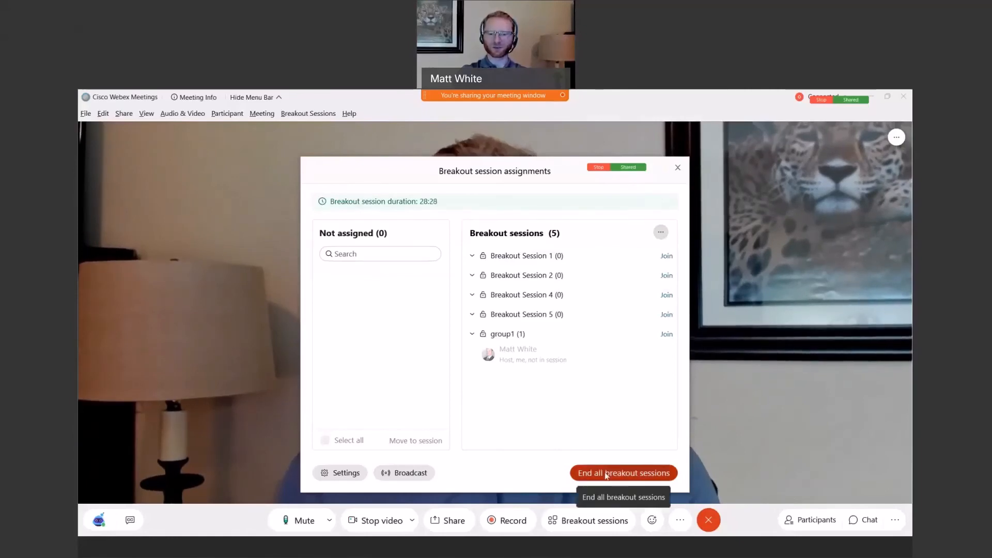
- End all running breakout sessions and confirm the End sessions prompt
left_click(622, 472)
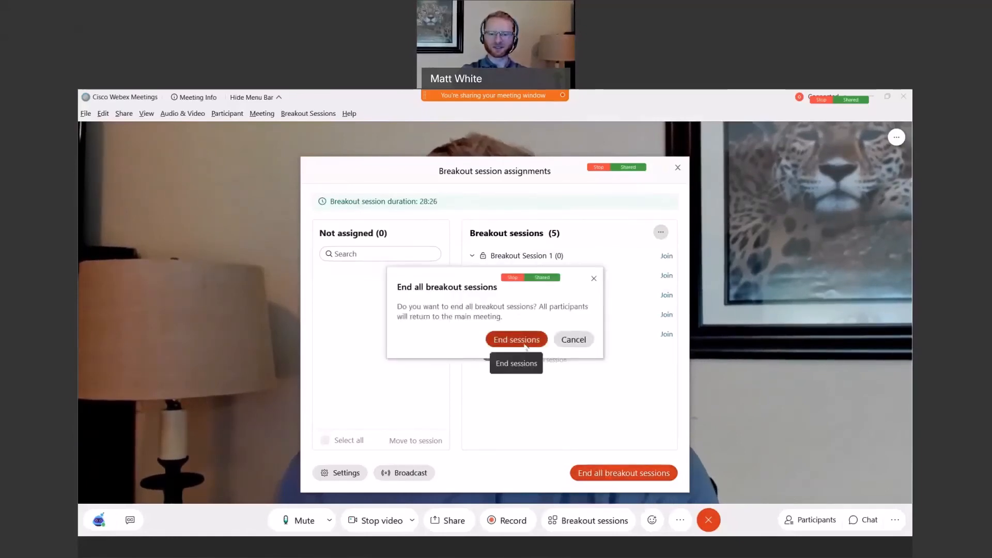
left_click(516, 339)
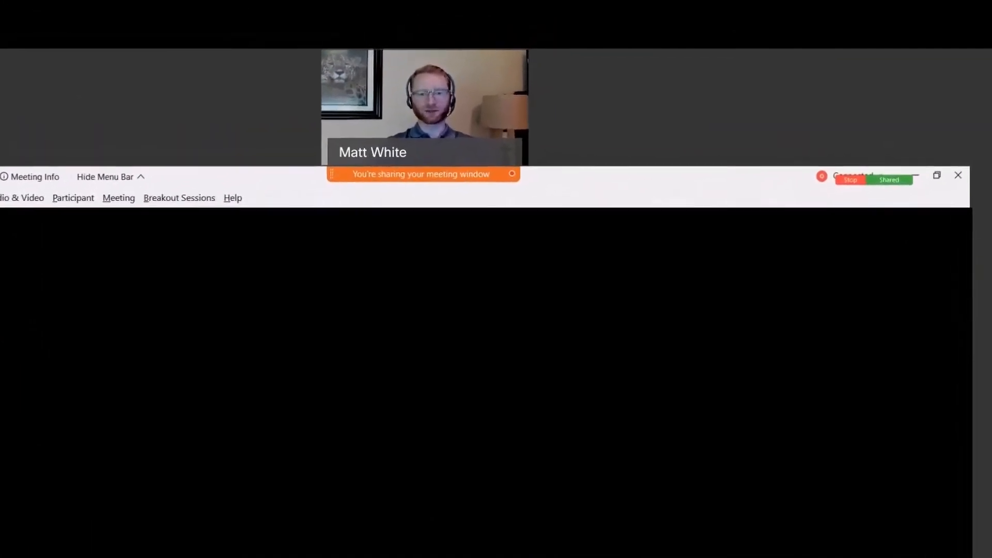